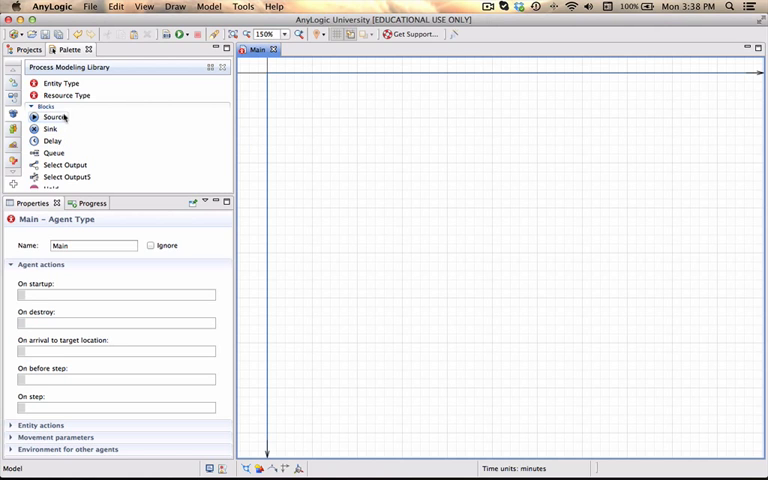
Place a Source block on Main with arrivals defined by exponential interarrival time
left_click_drag(54, 117, 291, 118)
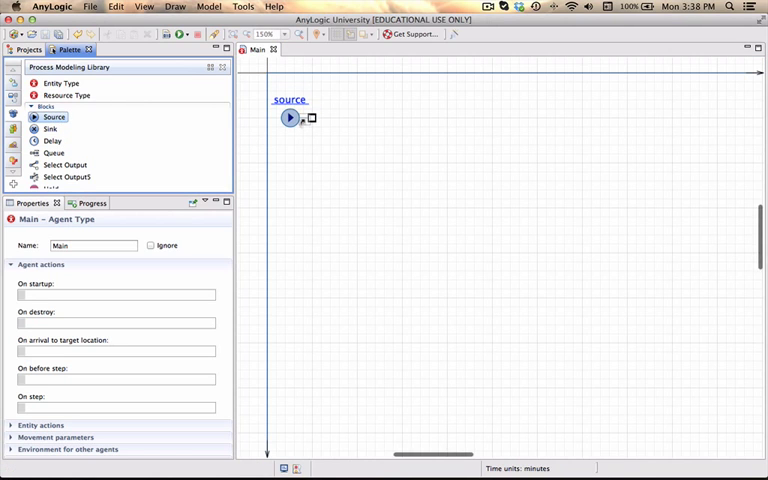
left_click(290, 118)
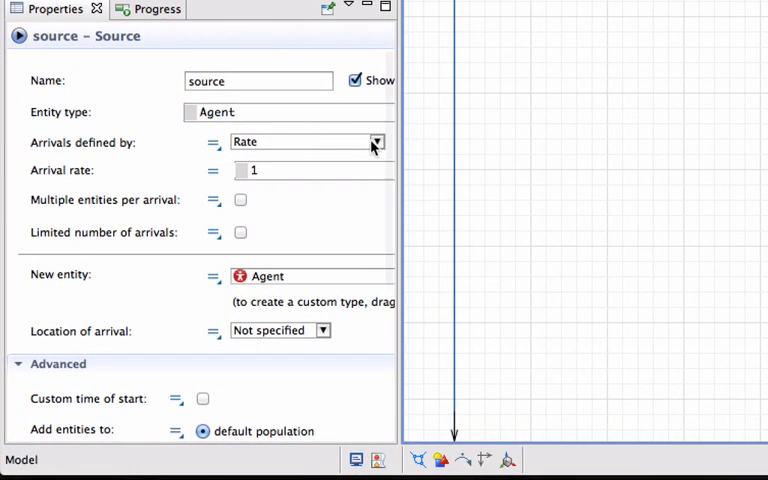
left_click(377, 141)
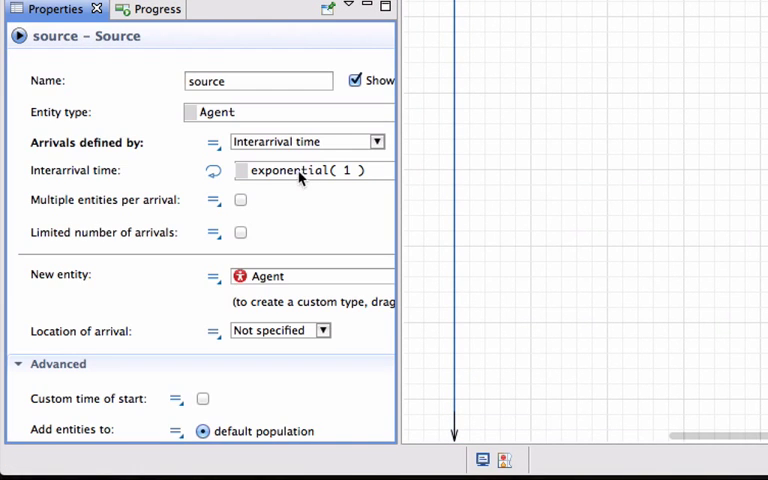
type("5")
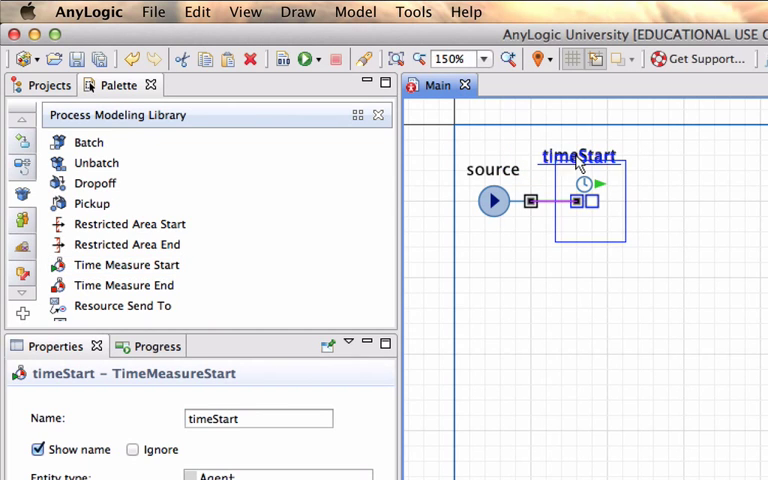
Chain timeStart, a Queue and a Delay after the source, with delay triangular(5, 10, 15)
scroll("down", 3)
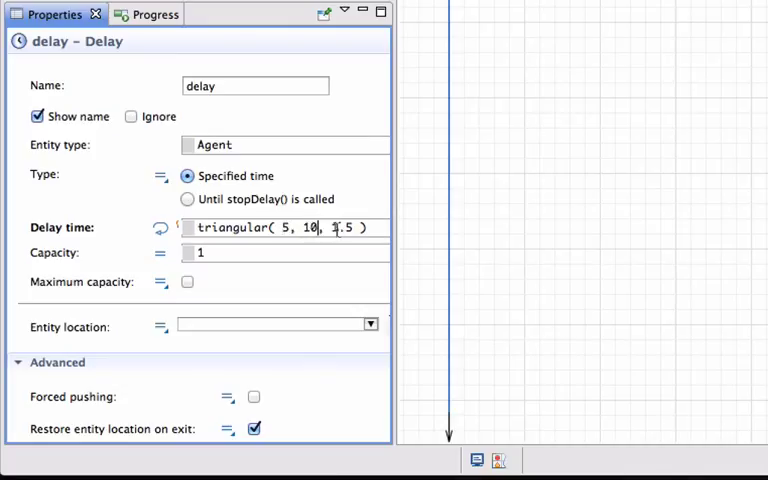
type("15")
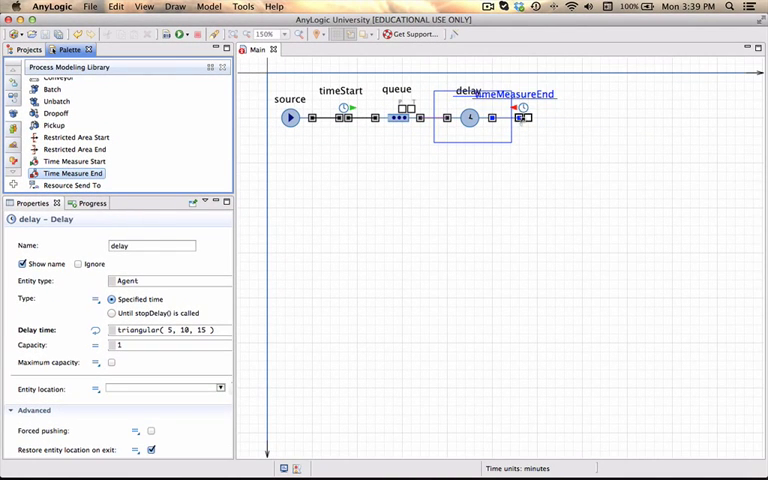
Drop a Time Measure End block named timeEnd after the delay
left_click(523, 117)
type("timeEnd")
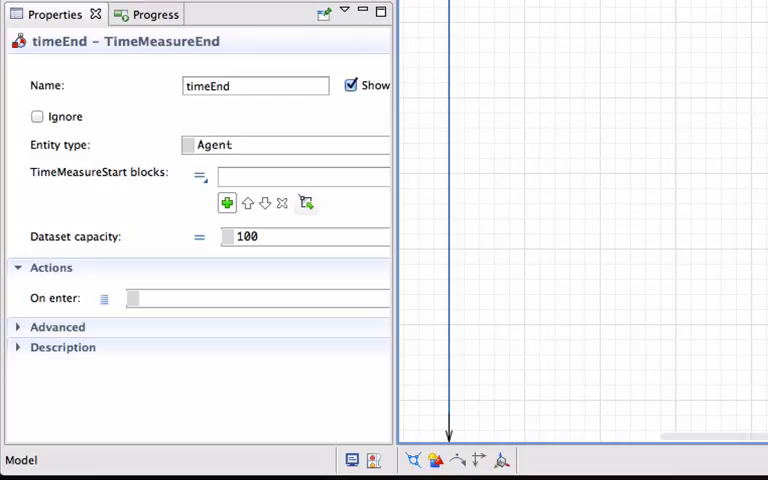
mouse_move(253, 142)
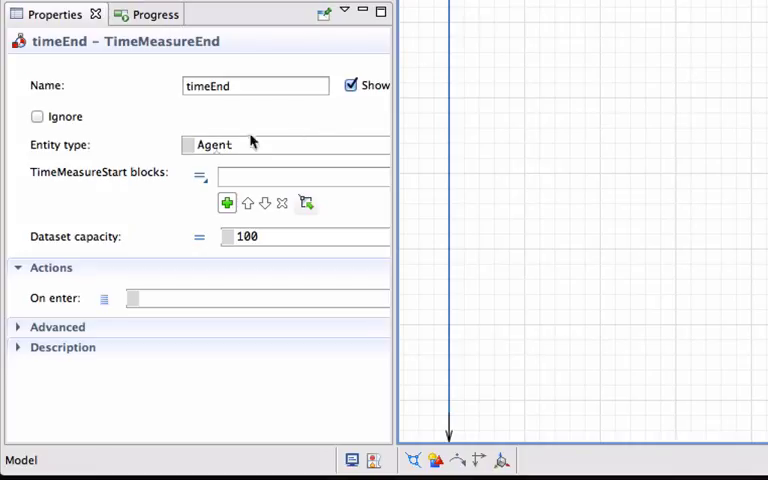
mouse_move(148, 186)
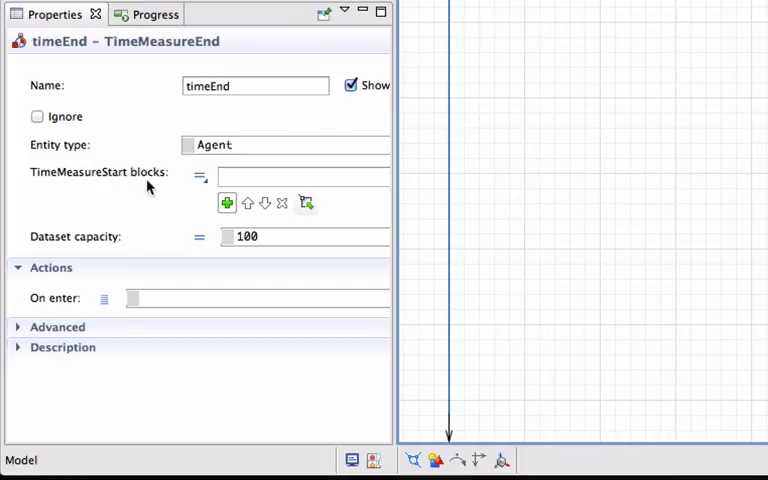
mouse_move(165, 200)
type("00")
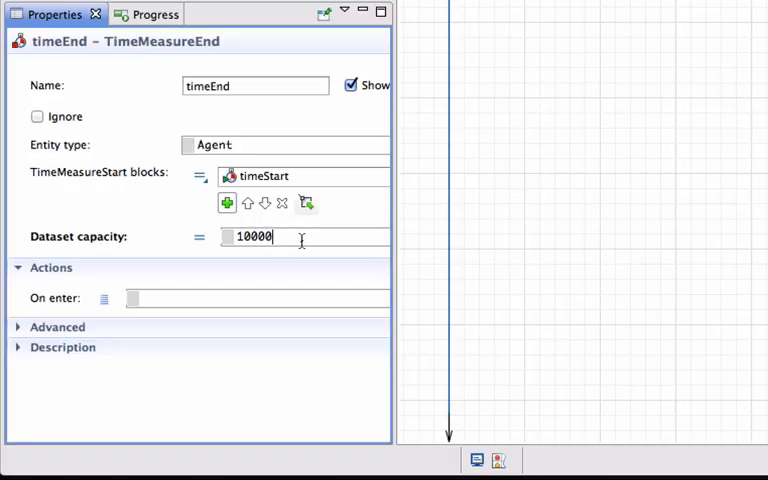
mouse_move(358, 224)
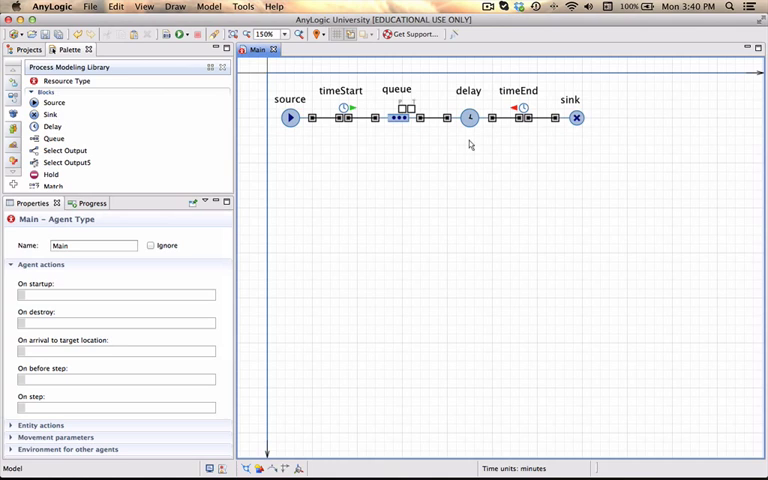
mouse_move(294, 142)
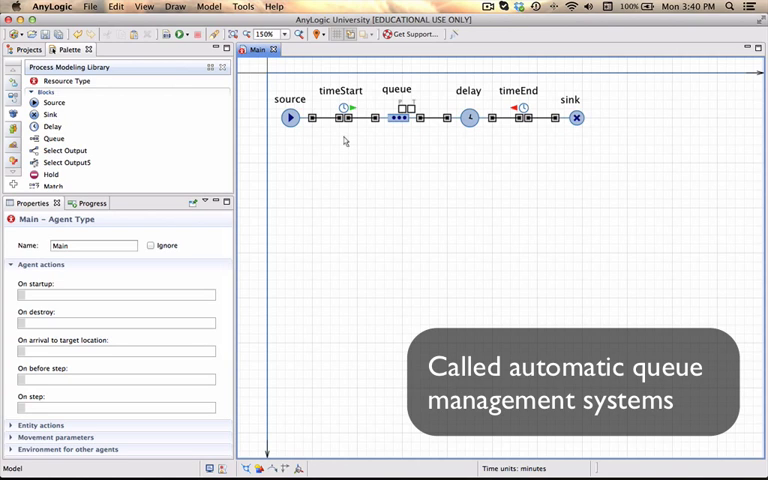
mouse_move(485, 133)
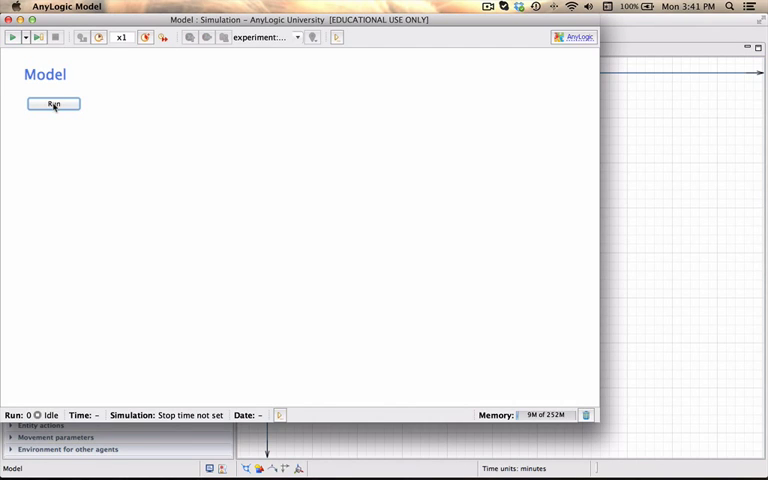
Run the queue model and raise the simulation speed to watch entities flow
left_click(53, 104)
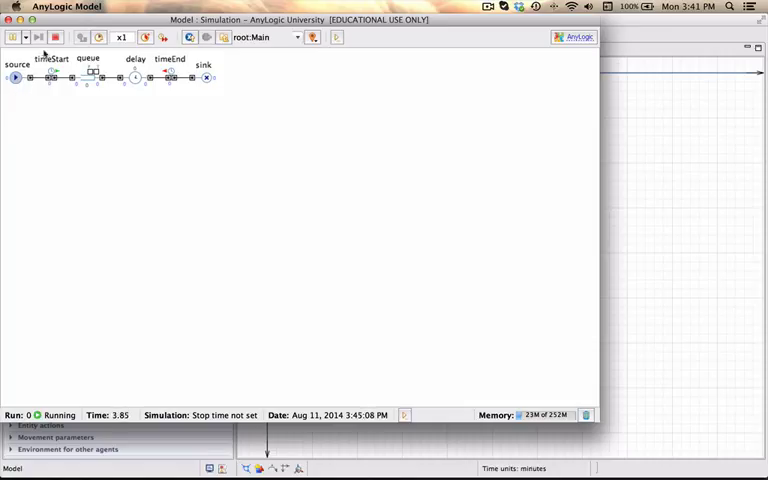
left_click(145, 37)
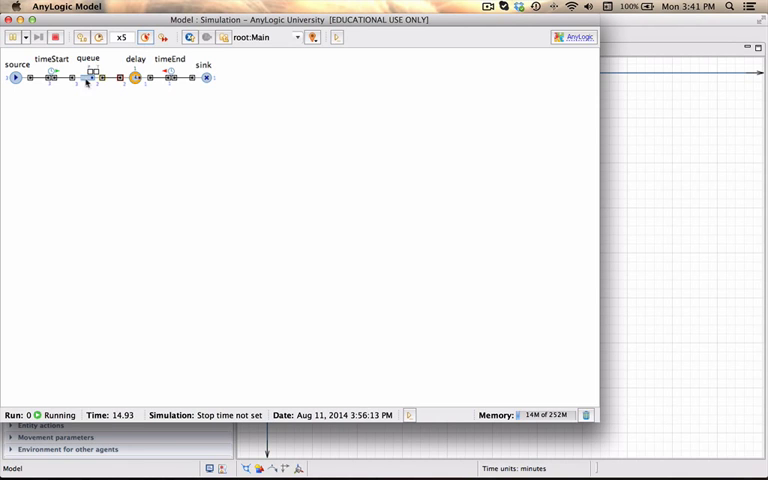
left_click(88, 78)
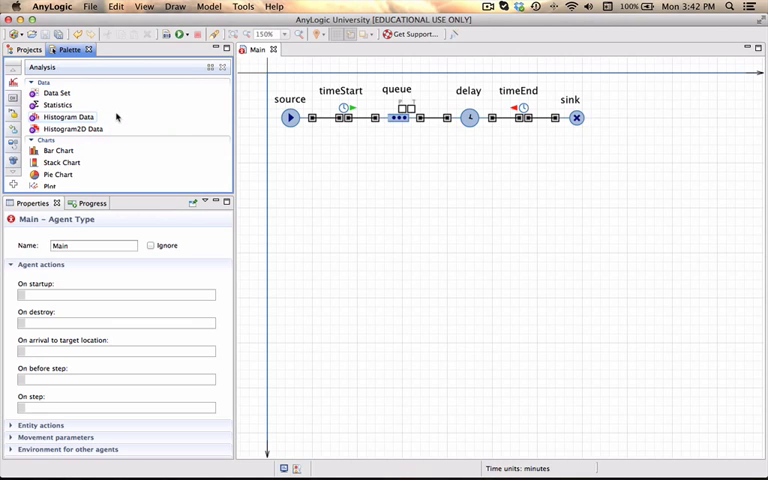
mouse_move(116, 117)
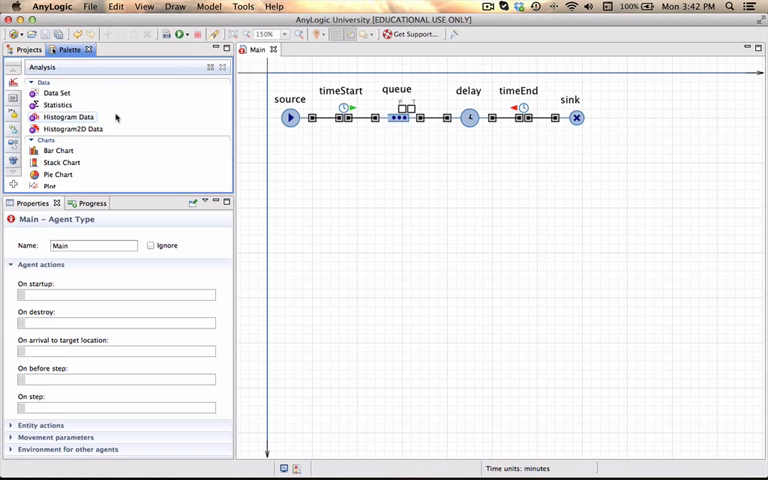
Open the Help menu while the Analysis palette is showing
left_click(274, 7)
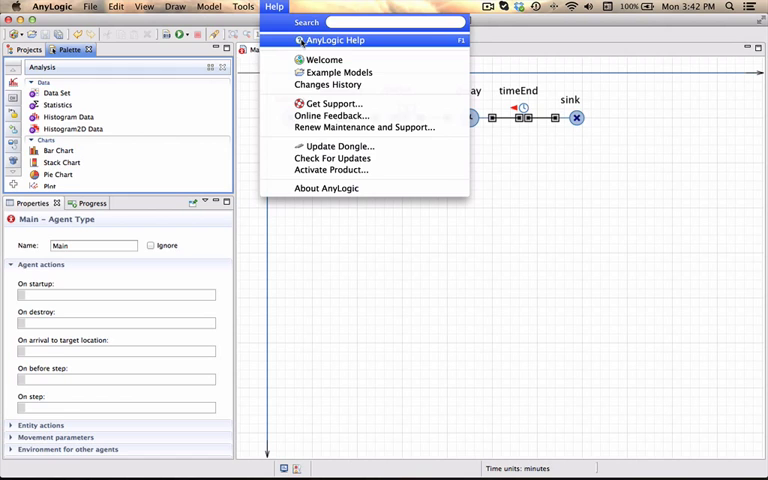
Read the TimeMeasureEnd reference page's dataset and distribution variables in AnyLogic Help
left_click(335, 40)
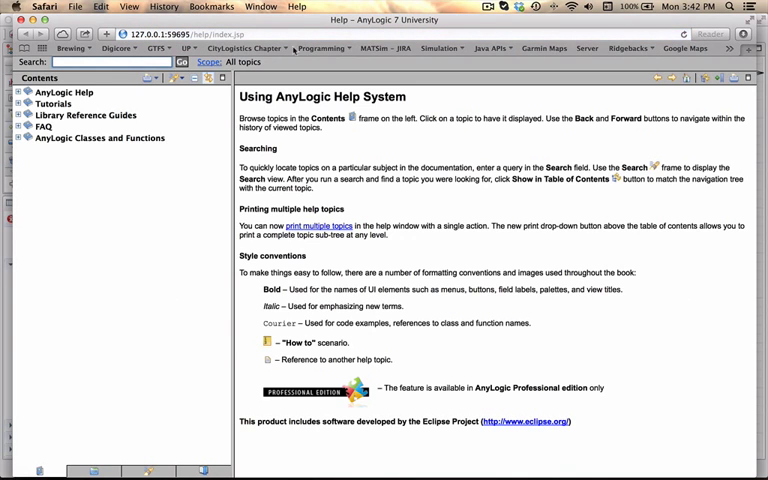
left_click(13, 115)
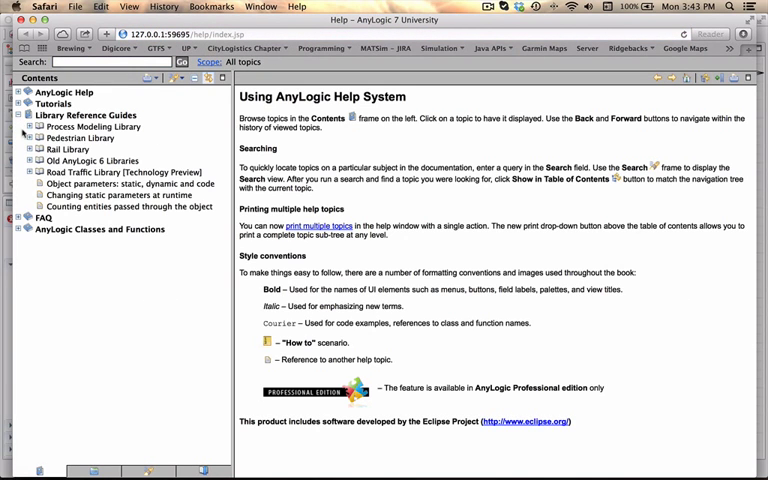
left_click(25, 127)
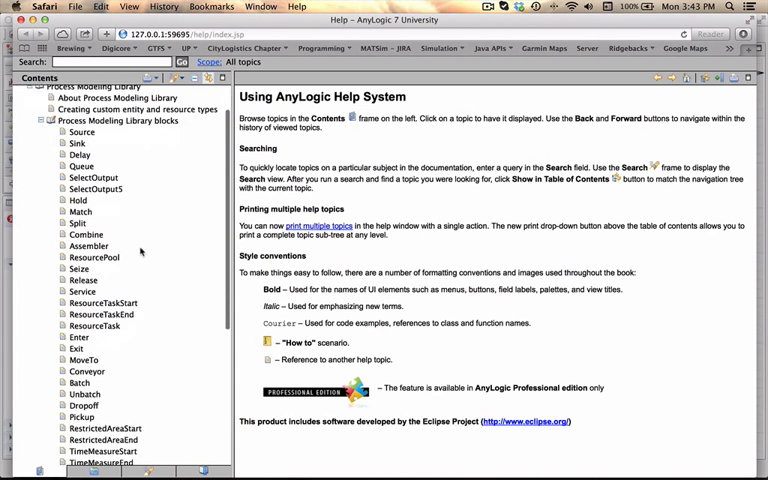
scroll("down", 3)
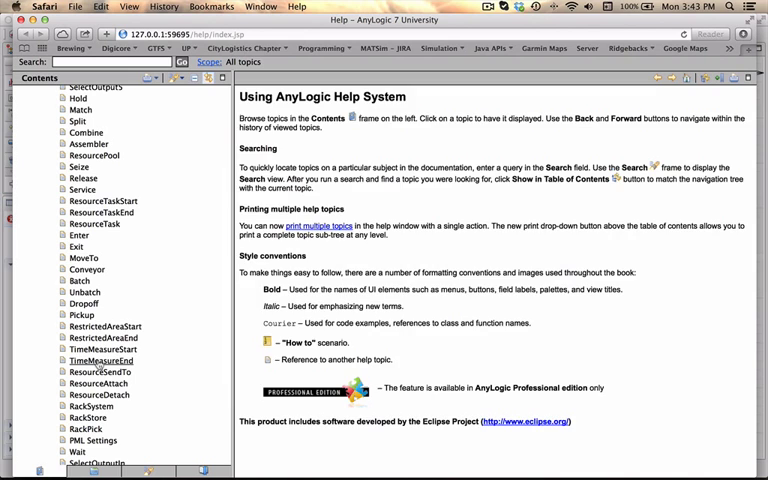
left_click(99, 360)
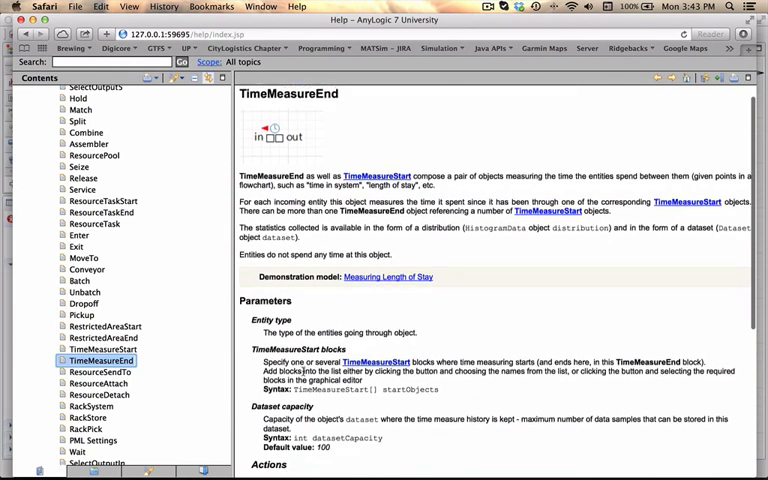
scroll("down", 3)
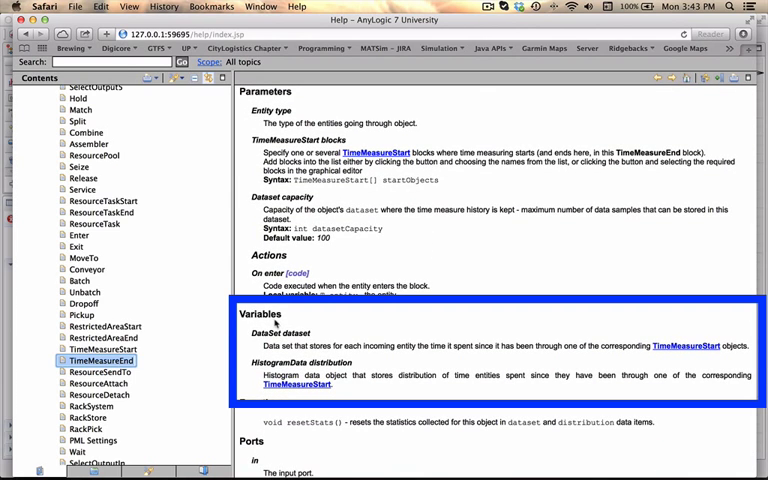
mouse_move(327, 331)
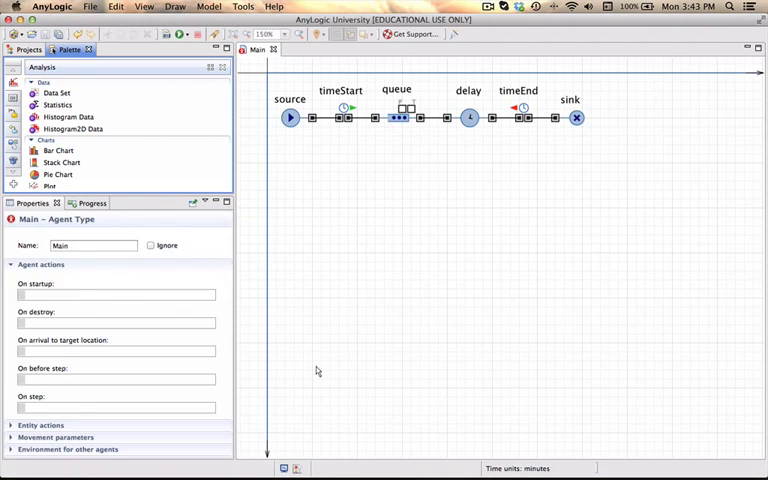
mouse_move(148, 177)
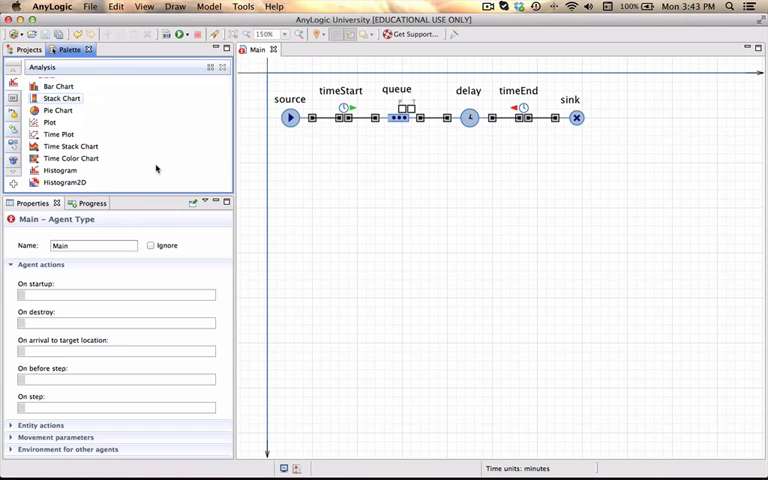
Add a Histogram chart from the Analysis palette to the Main diagram
left_click(58, 170)
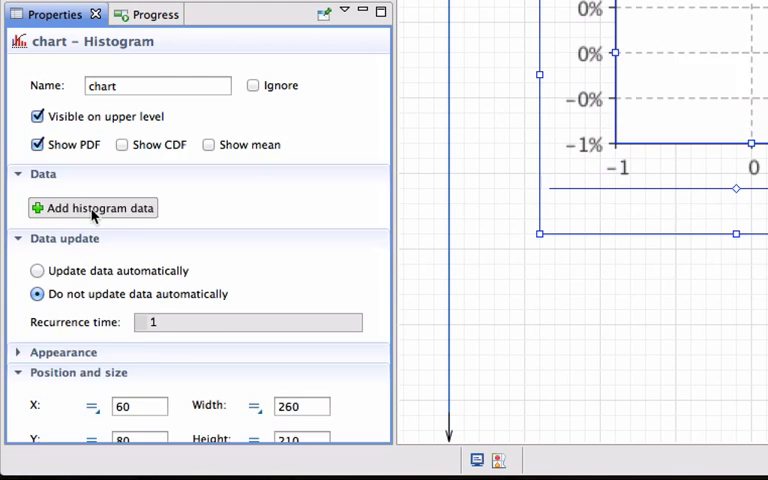
Add histogram data titled 'Time in system' drawing from timeEnd.distribution
left_click(92, 207)
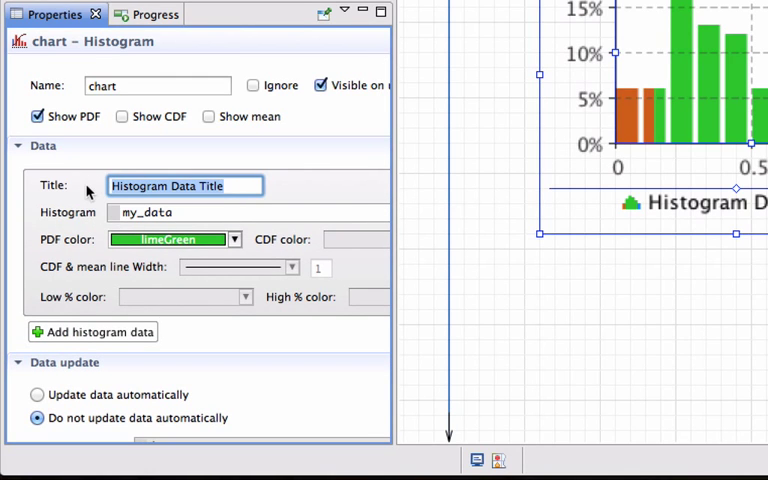
type("Time in")
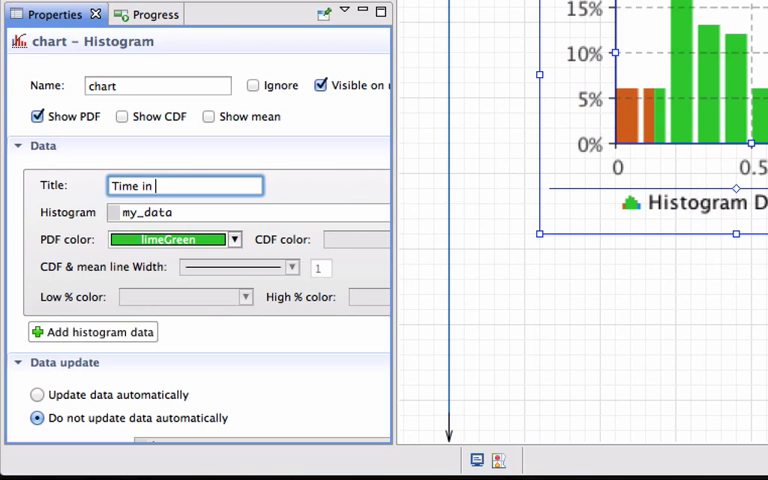
type("system")
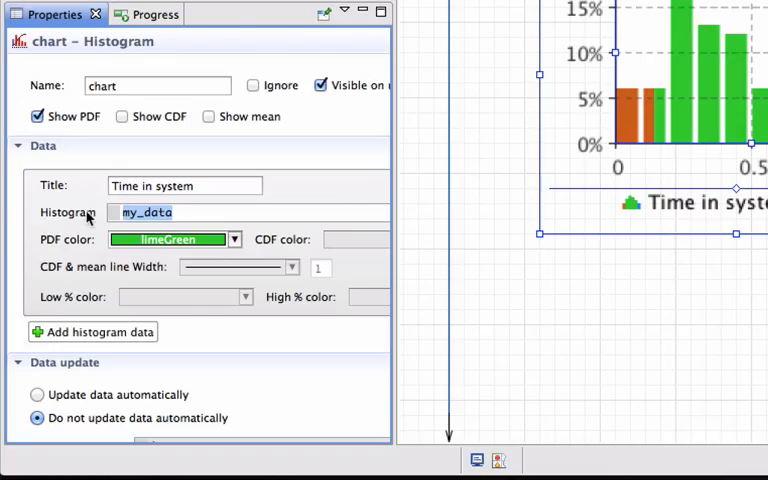
type("timeEnd")
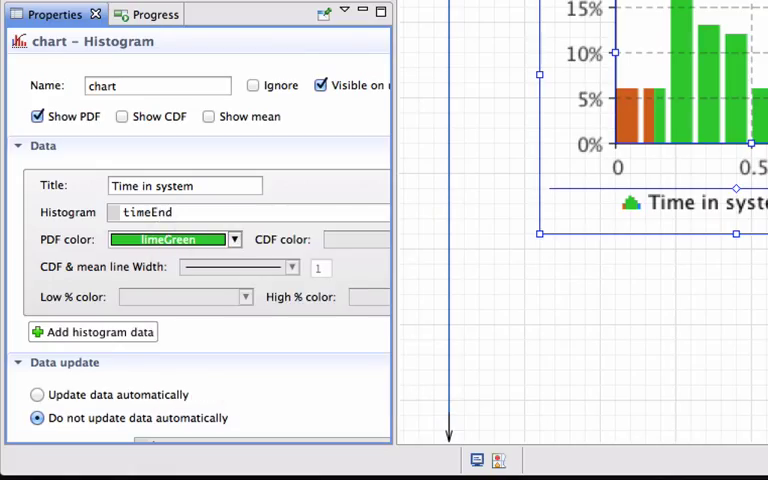
type(".")
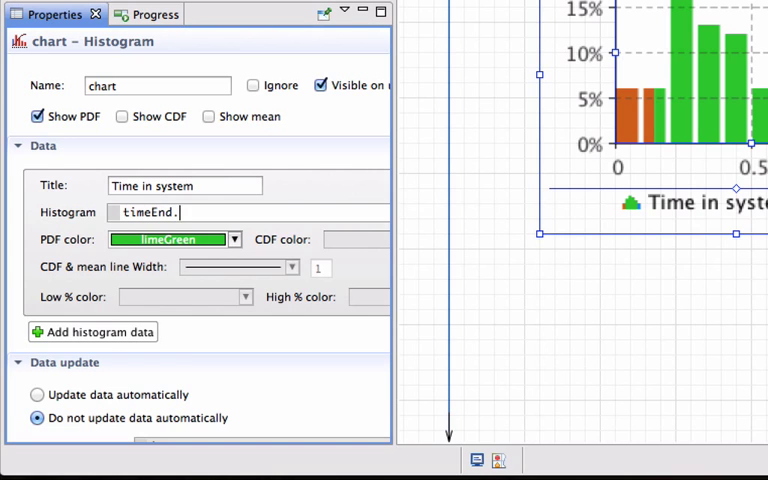
key("ctrl+space")
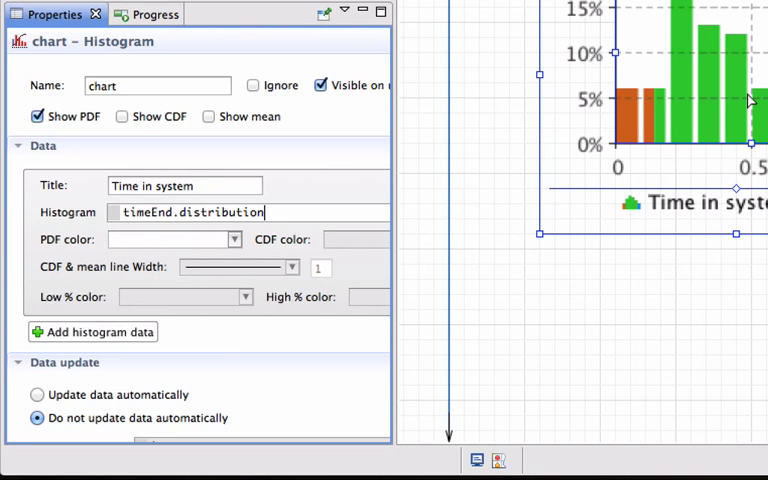
mouse_move(417, 228)
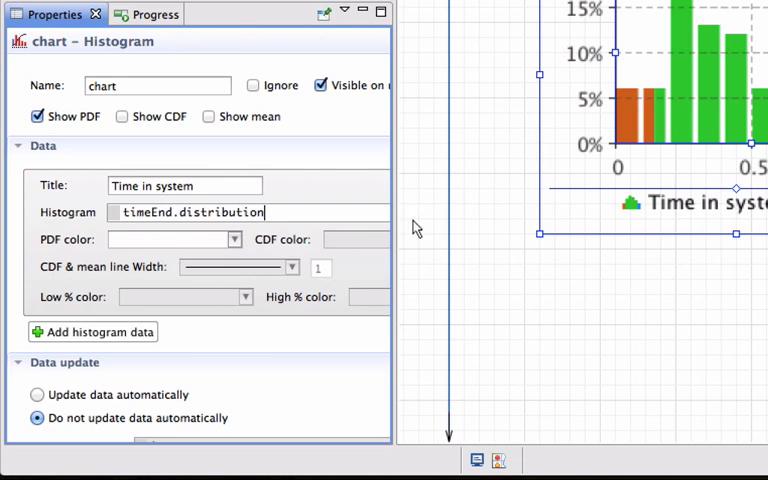
Color the histogram dodgerBlue, show its mean line, and enable automatic data updates
left_click(234, 239)
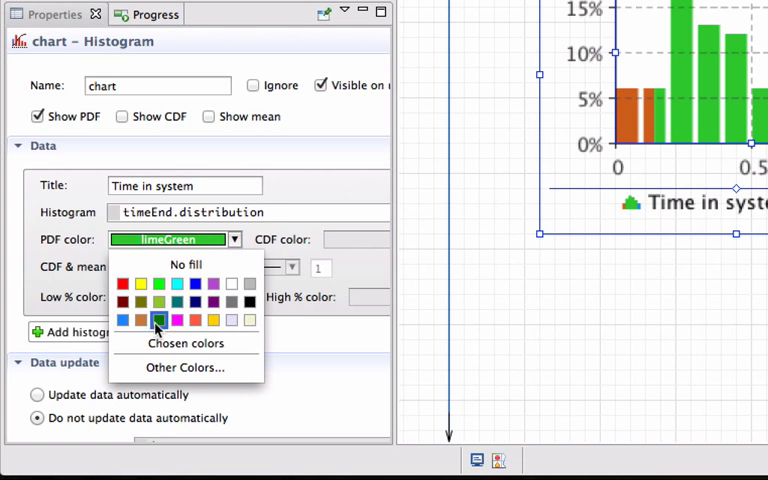
left_click(159, 319)
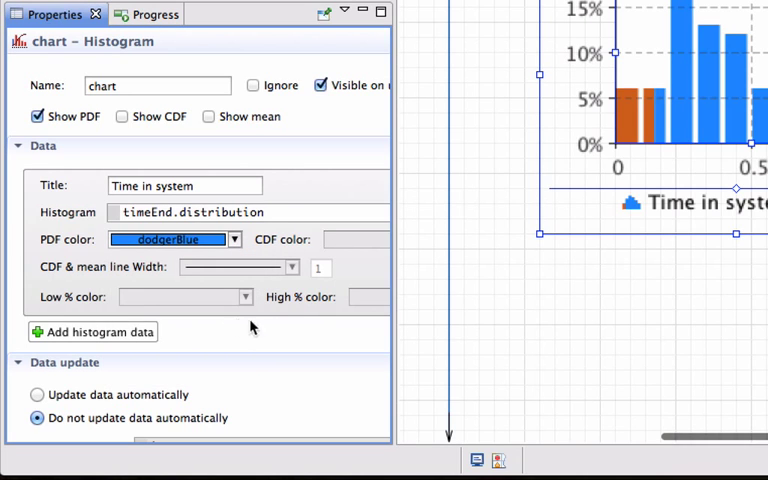
mouse_move(276, 357)
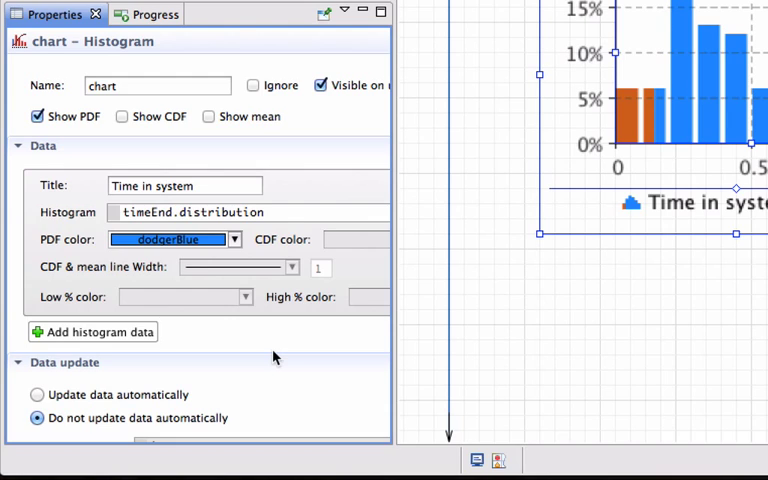
mouse_move(216, 123)
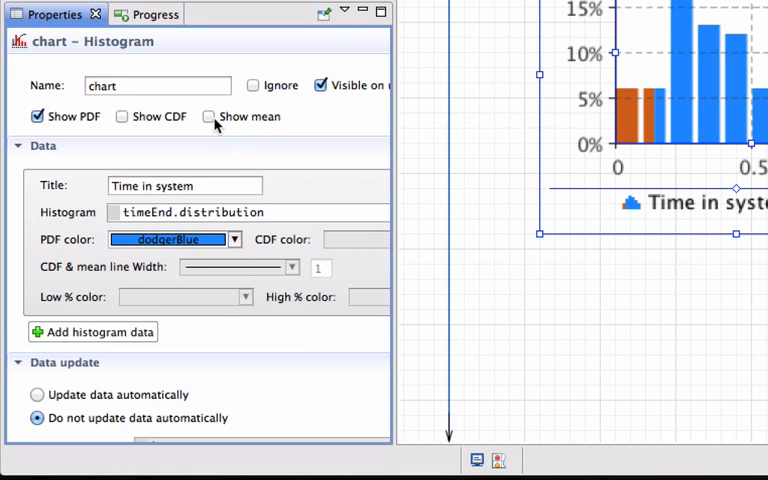
left_click(209, 116)
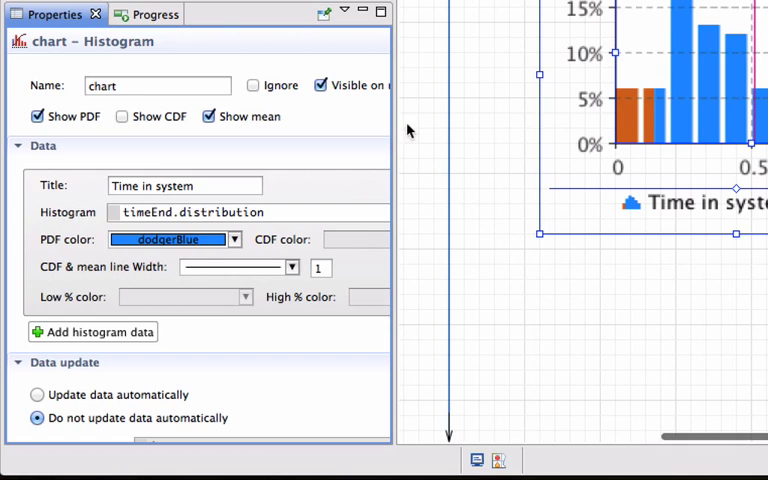
mouse_move(670, 75)
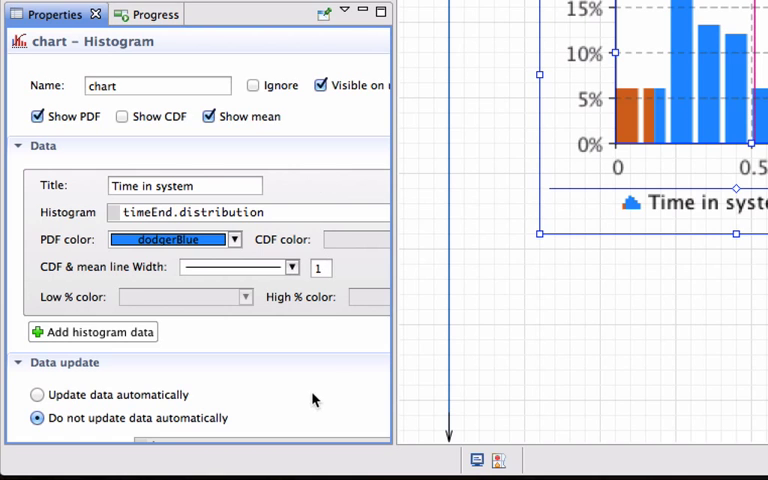
scroll("down", 3)
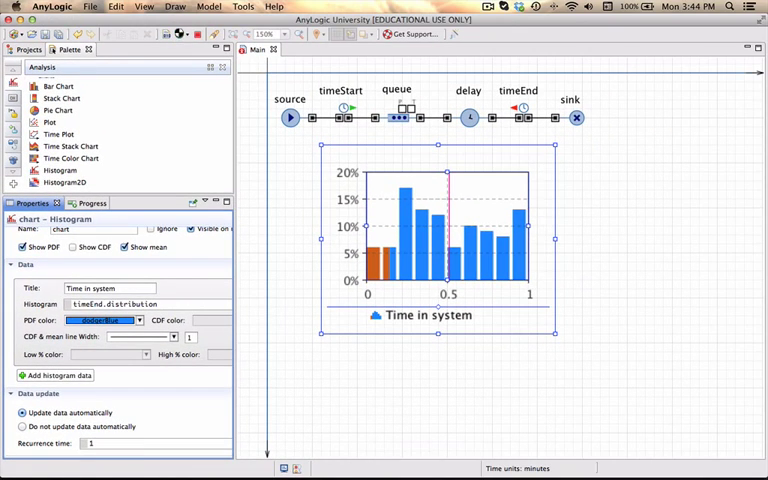
Run the model with the histogram and increase the simulation speed twice
left_click(14, 37)
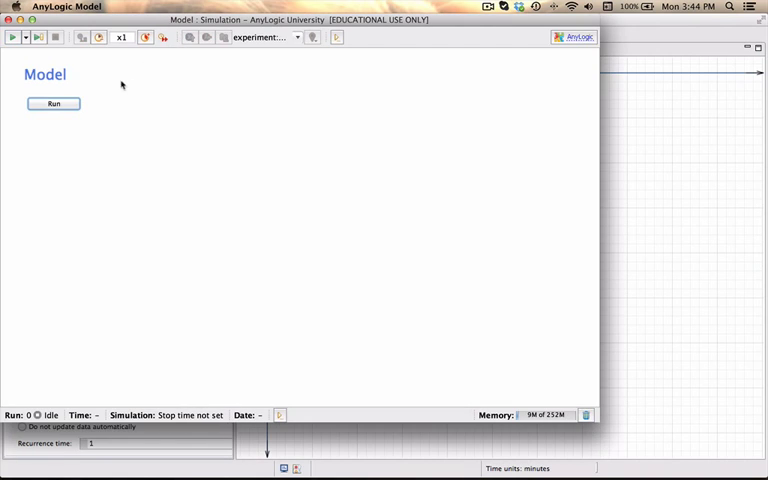
left_click(53, 103)
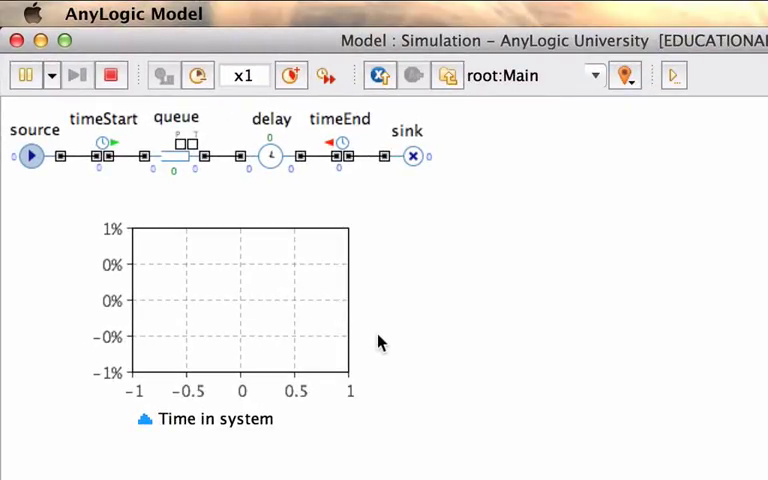
left_click(290, 75)
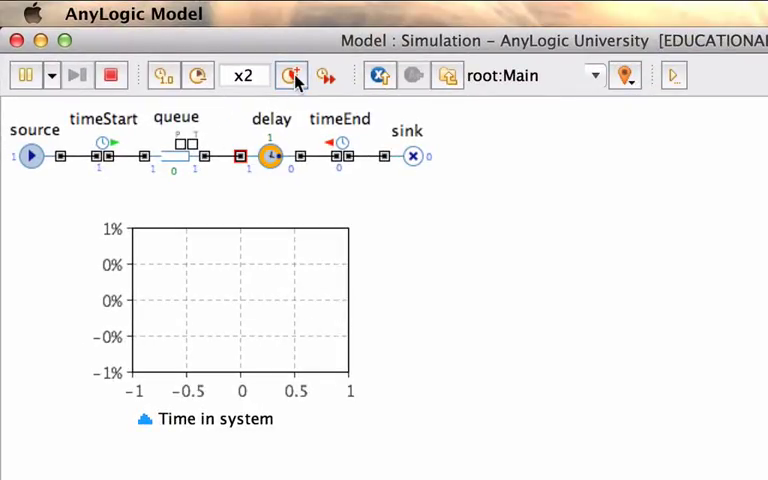
left_click(291, 75)
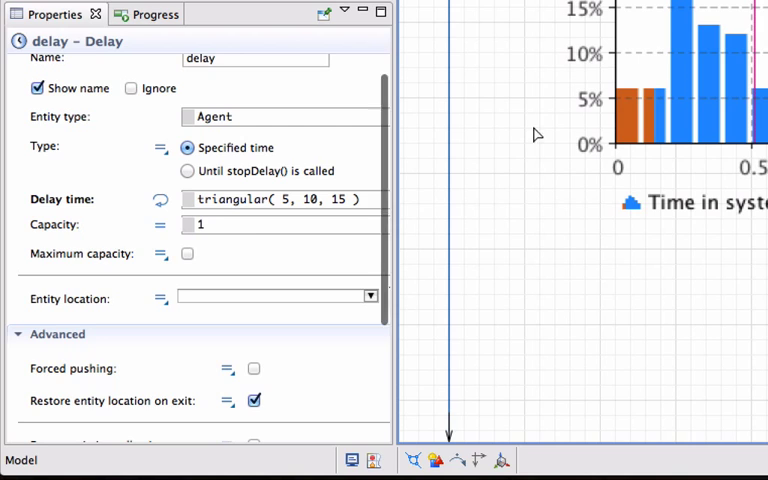
Set the delay block's capacity to 2
type("2")
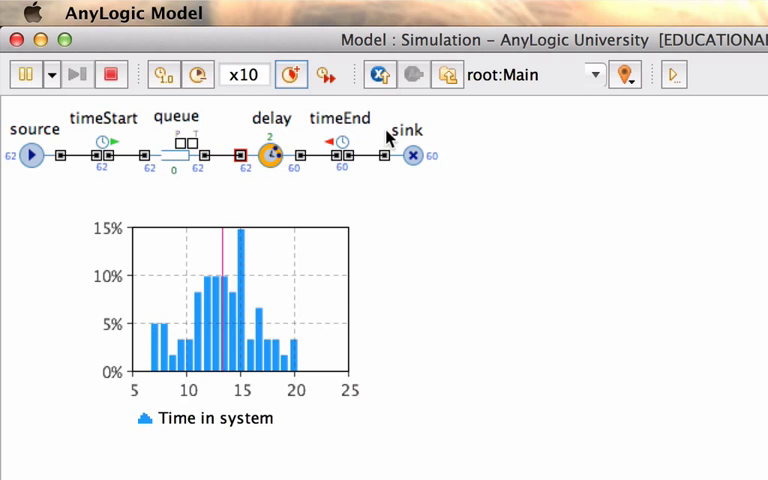
Check timeEnd's time-in-system statistics (mean about 13.8 minutes), then terminate the run
left_click(340, 154)
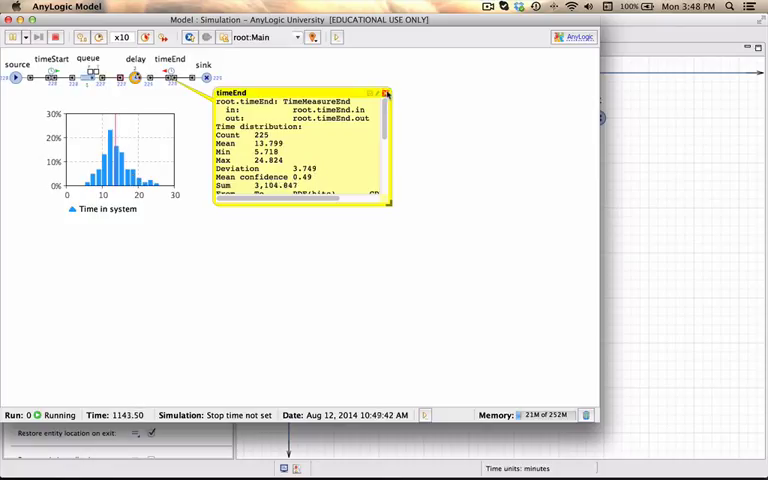
left_click(385, 92)
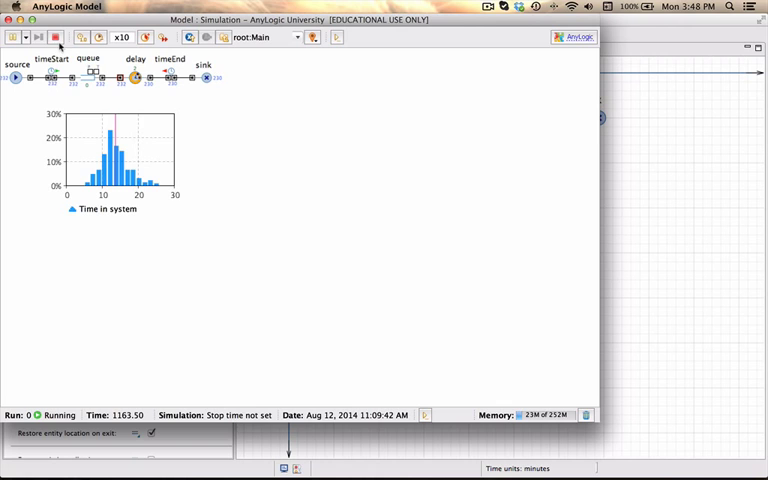
mouse_move(56, 37)
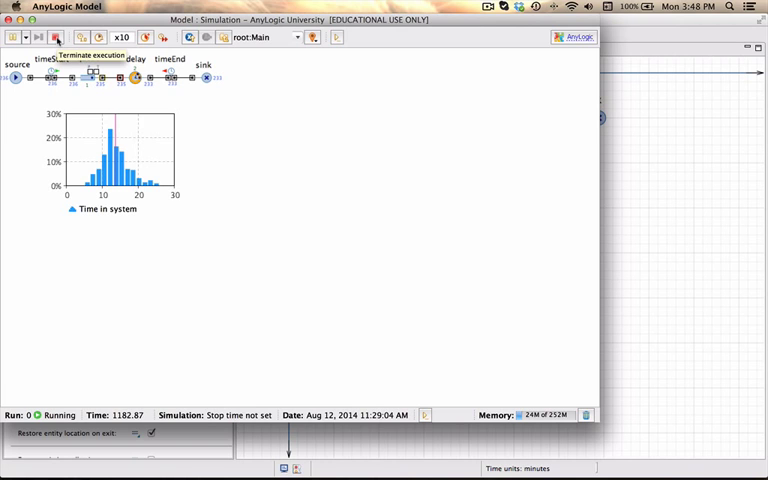
left_click(56, 37)
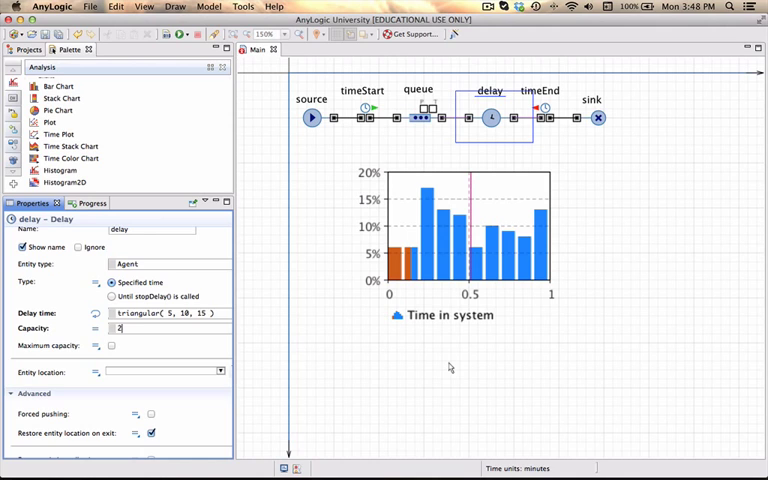
mouse_move(540, 131)
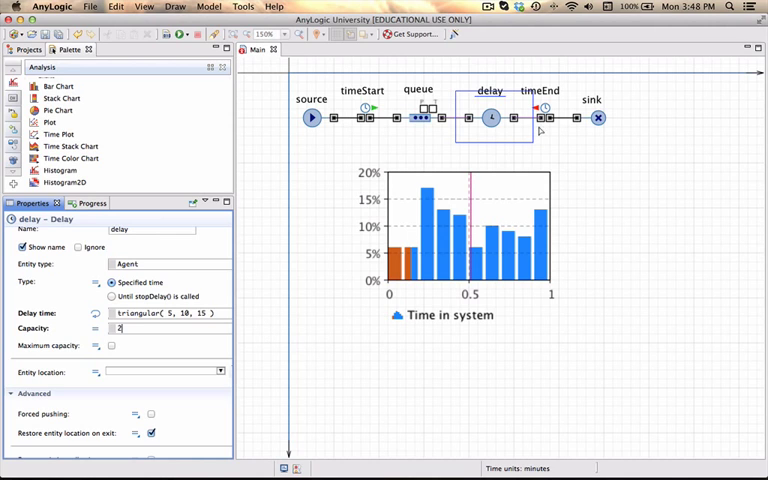
Select timeEnd to show its settings, linked to timeStart with dataset capacity 10000
left_click(543, 117)
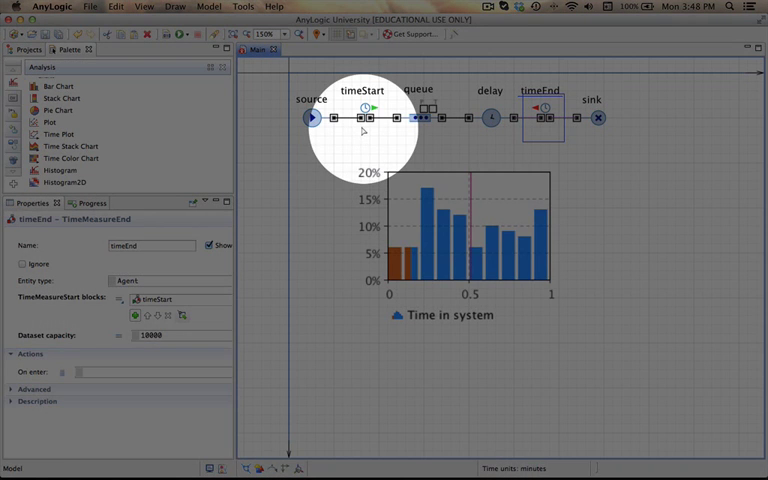
mouse_move(548, 133)
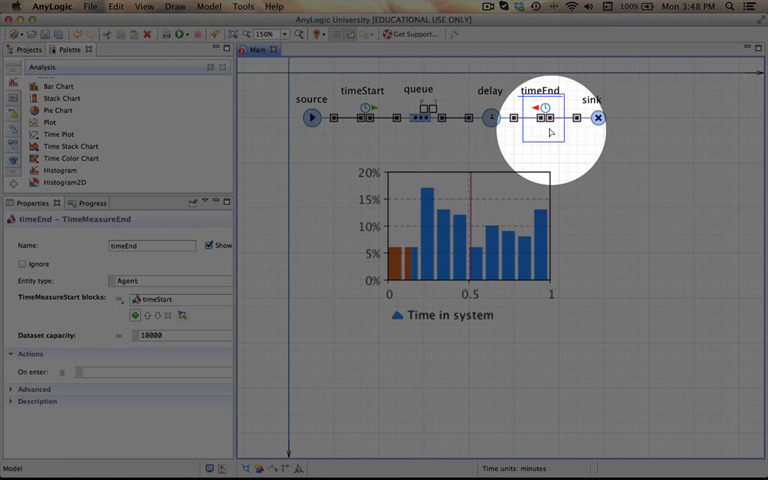